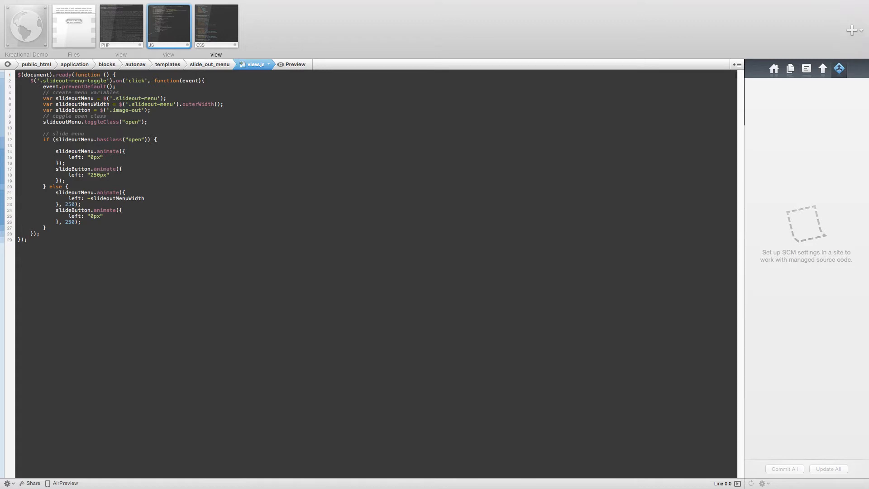
mouse_move(26, 153)
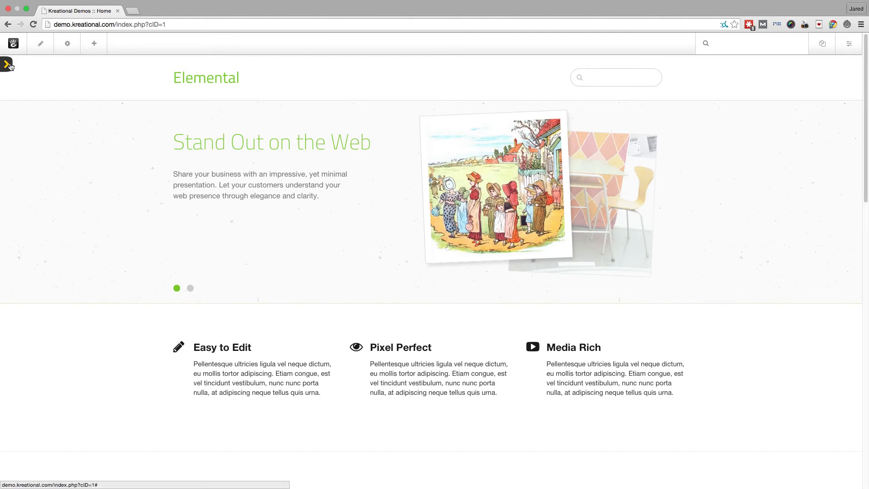
Slide the navigation menu out to show its page links, then close it again.
left_click(8, 64)
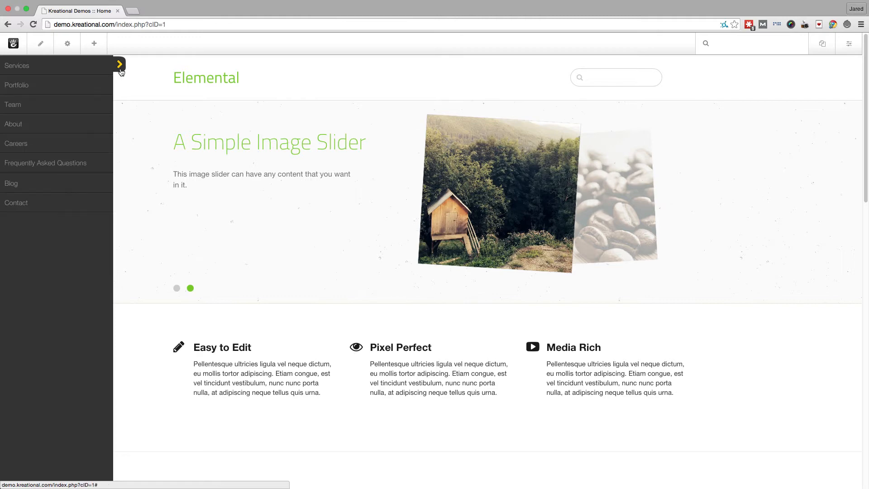
left_click(119, 63)
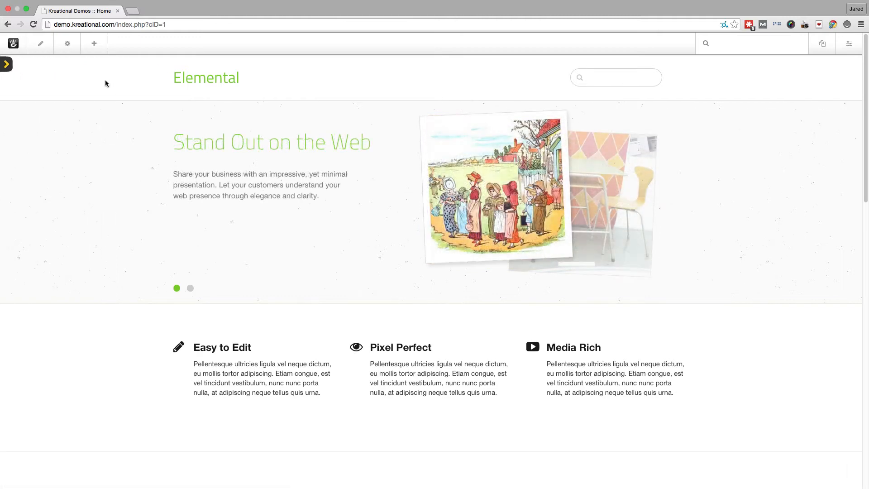
mouse_move(121, 97)
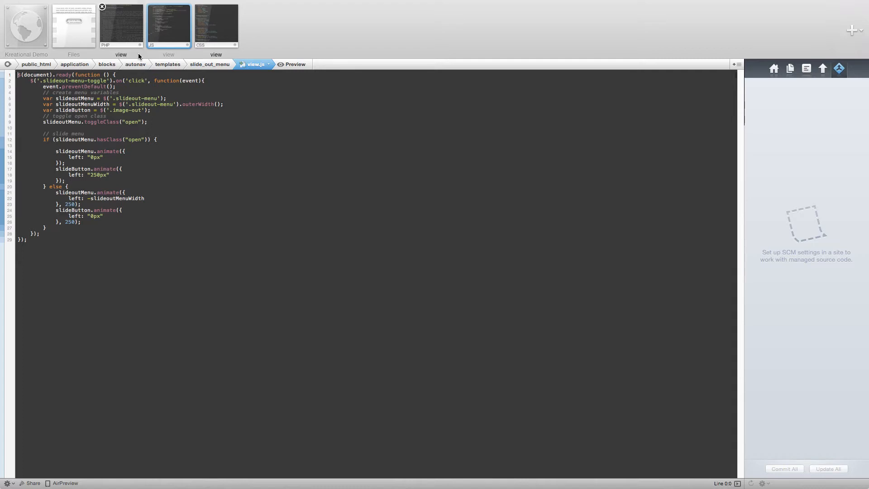
Locate the core concrete/blocks/autonav/view.php and the slide_out_menu template's view.php in the remote file tree.
left_click(121, 25)
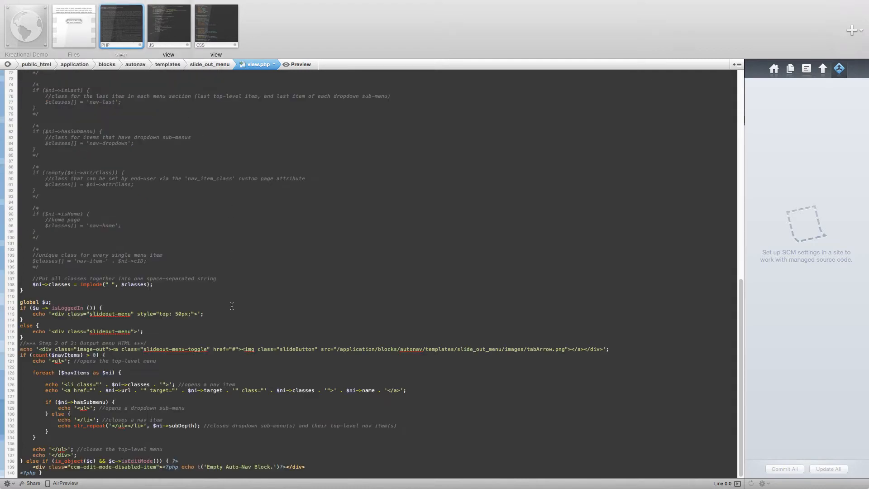
mouse_move(157, 182)
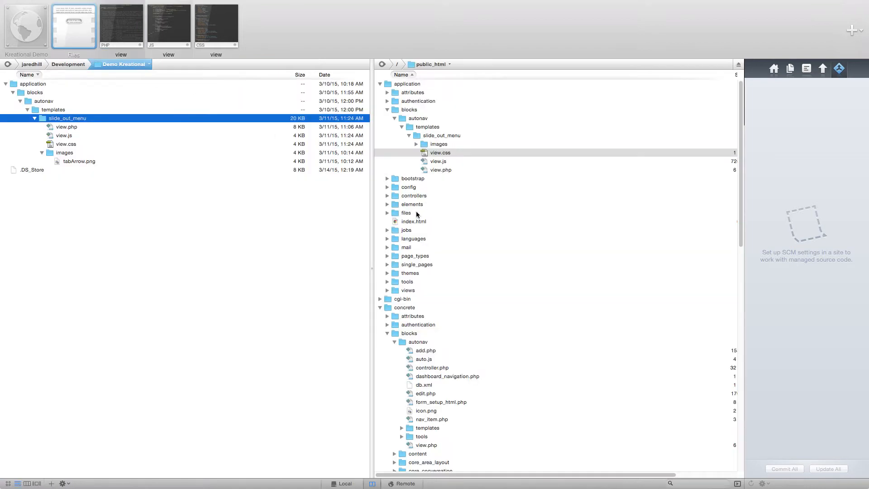
left_click(412, 315)
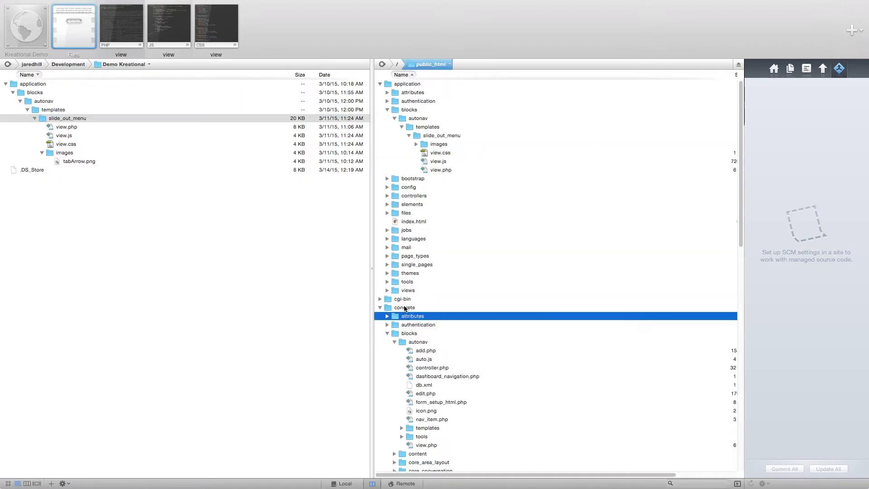
left_click(410, 334)
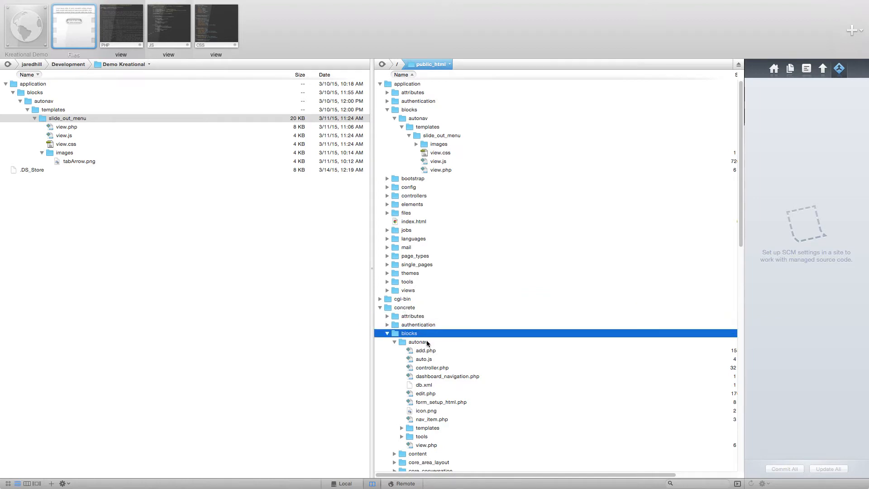
left_click(426, 444)
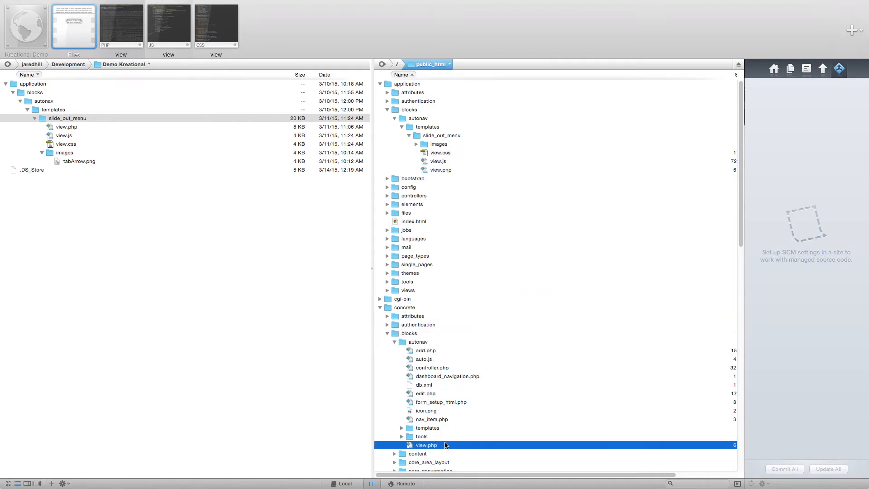
mouse_move(410, 247)
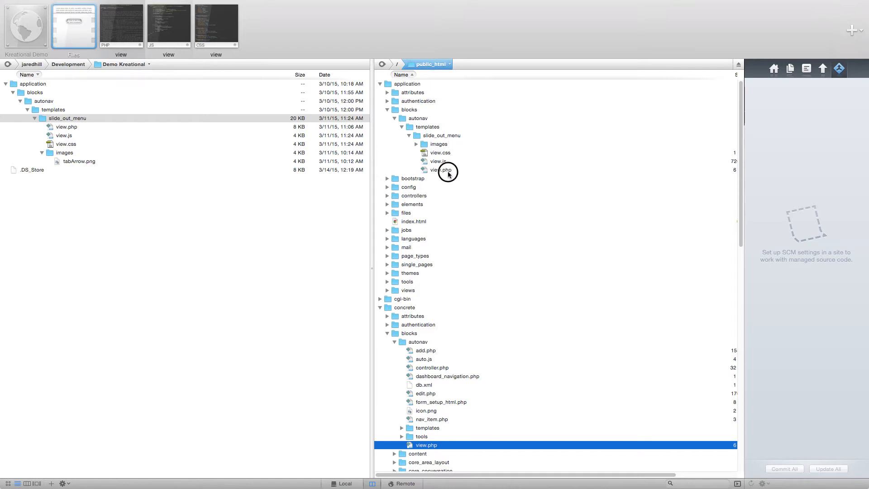
left_click(440, 169)
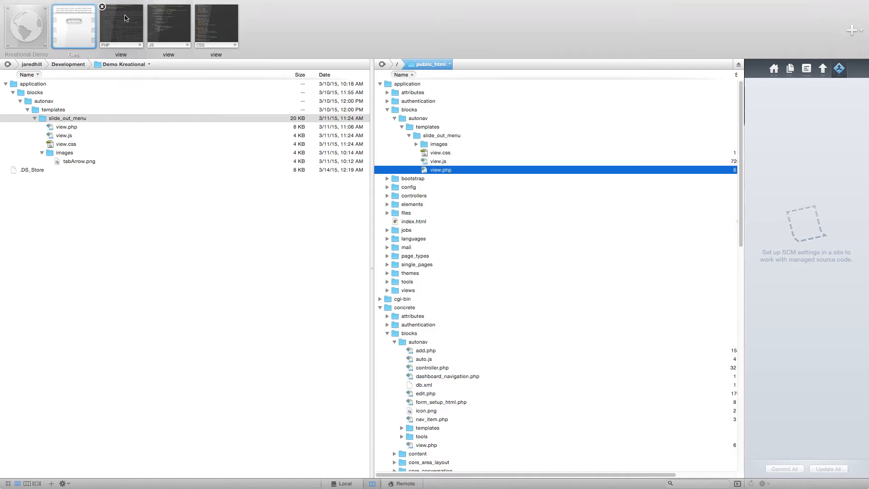
Review the slideout-menu div and toggle image link lines in the template's view.php.
left_click(121, 25)
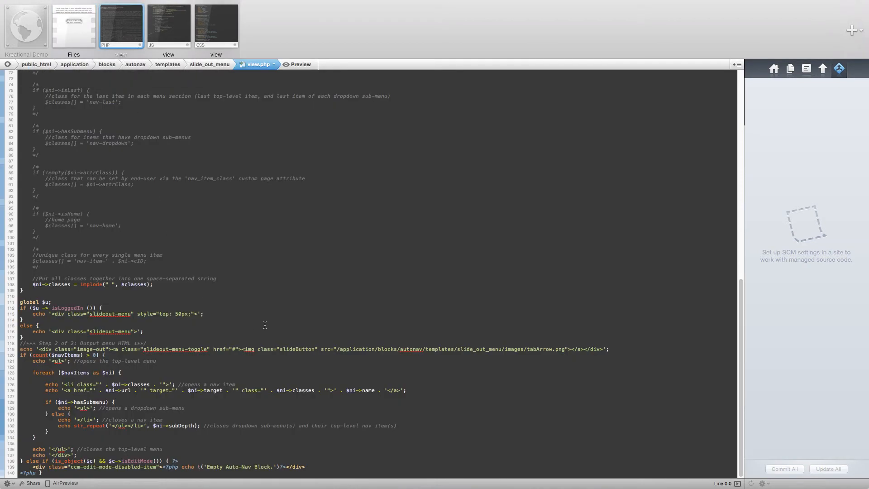
mouse_move(293, 320)
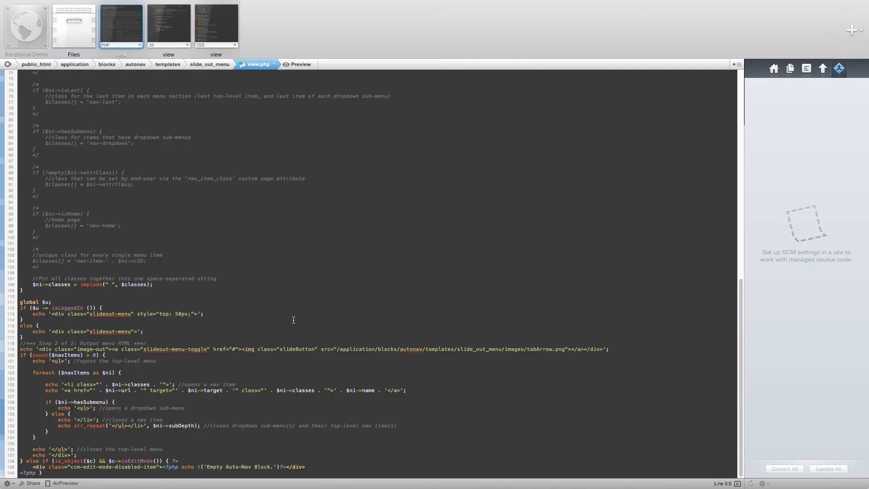
mouse_move(249, 324)
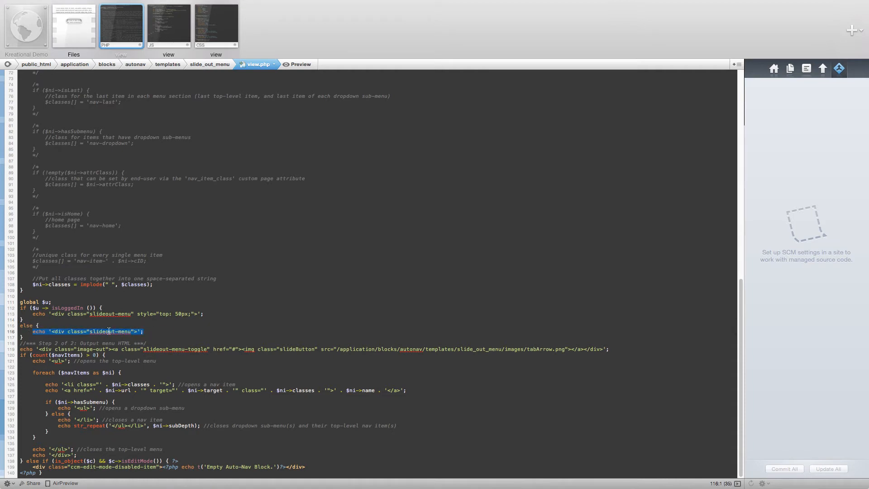
left_click(205, 327)
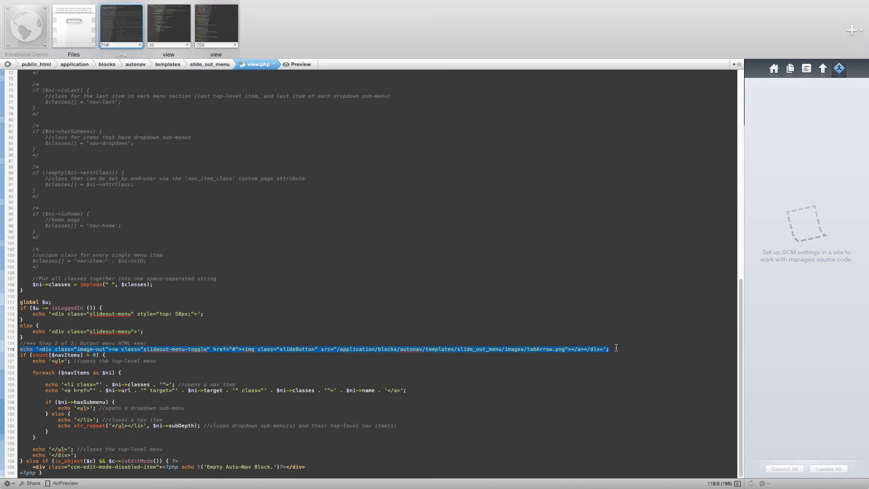
left_click(243, 196)
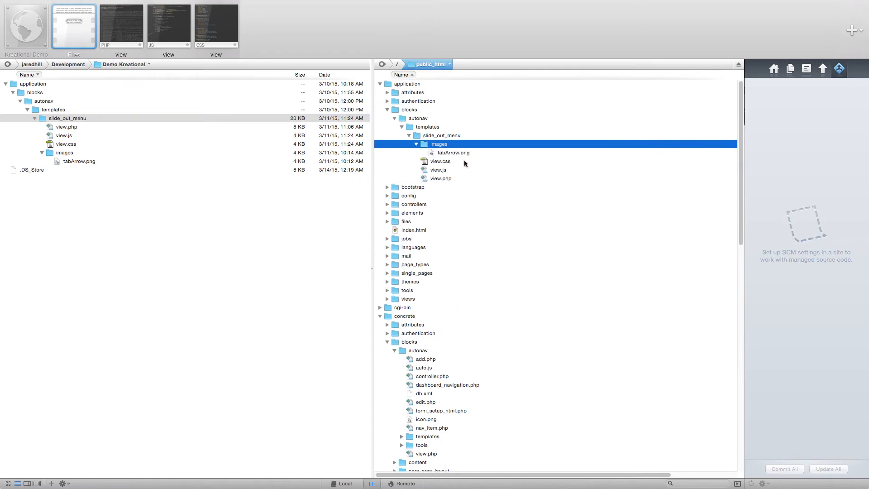
left_click(453, 152)
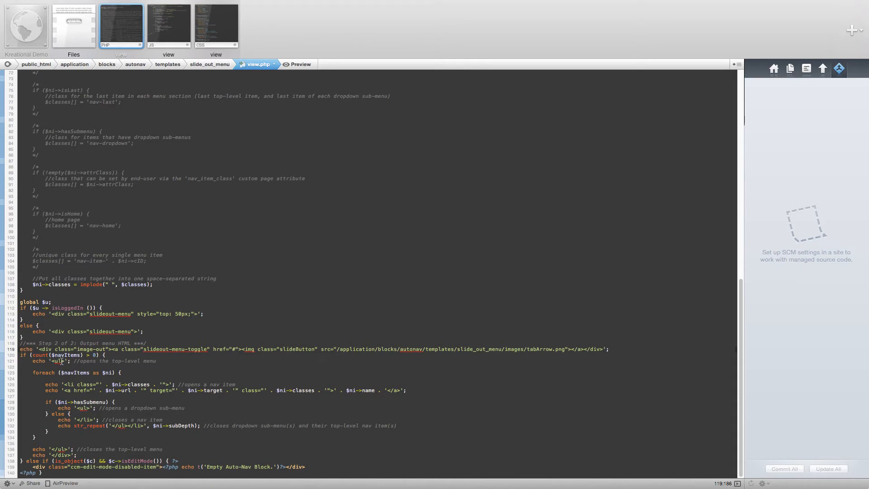
mouse_move(117, 364)
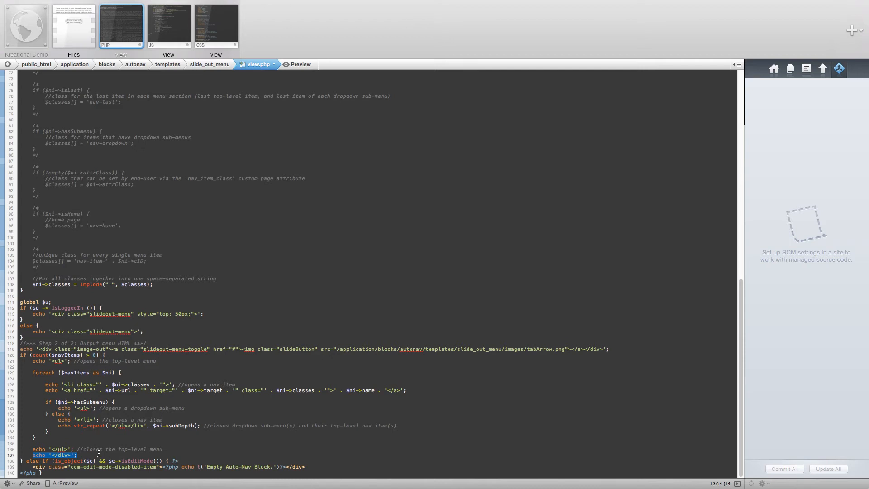
left_click(98, 455)
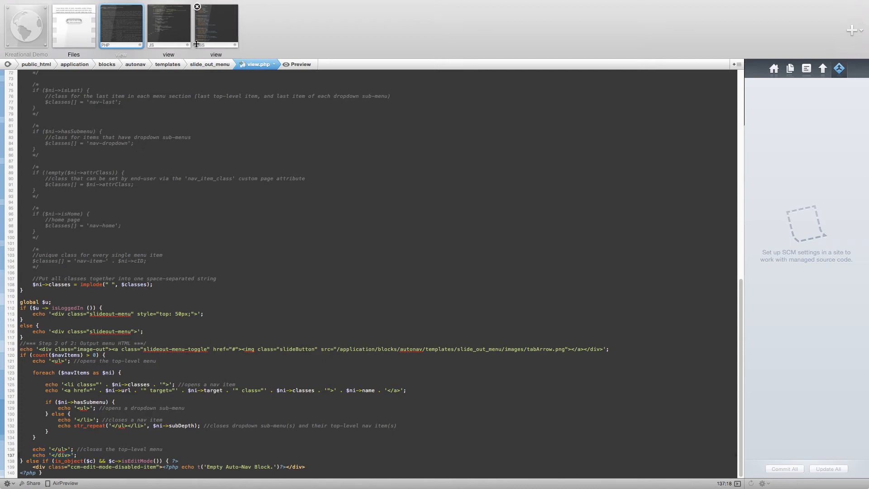
Review the .slideout-menu rule in view.css, including its left offset and width lines.
left_click(216, 25)
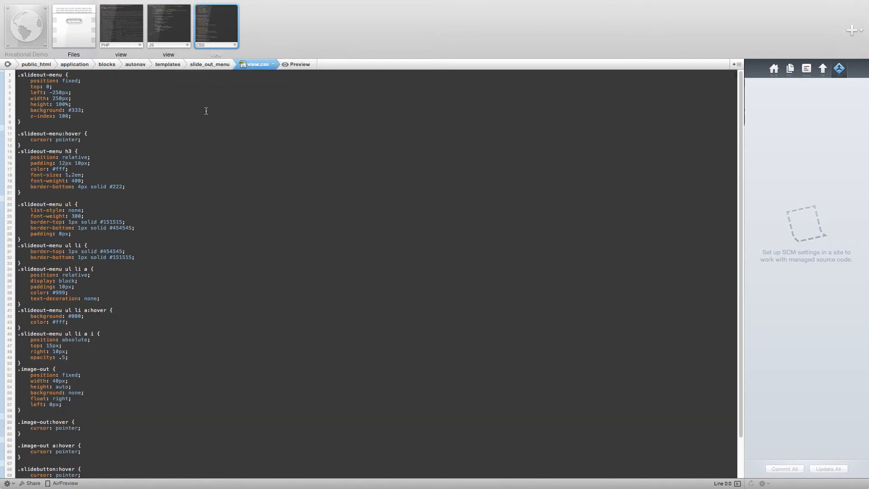
mouse_move(205, 129)
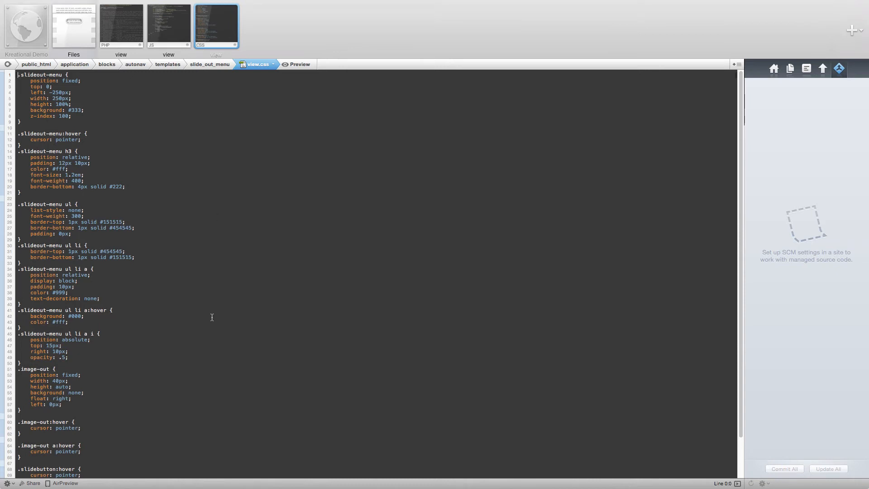
mouse_move(206, 349)
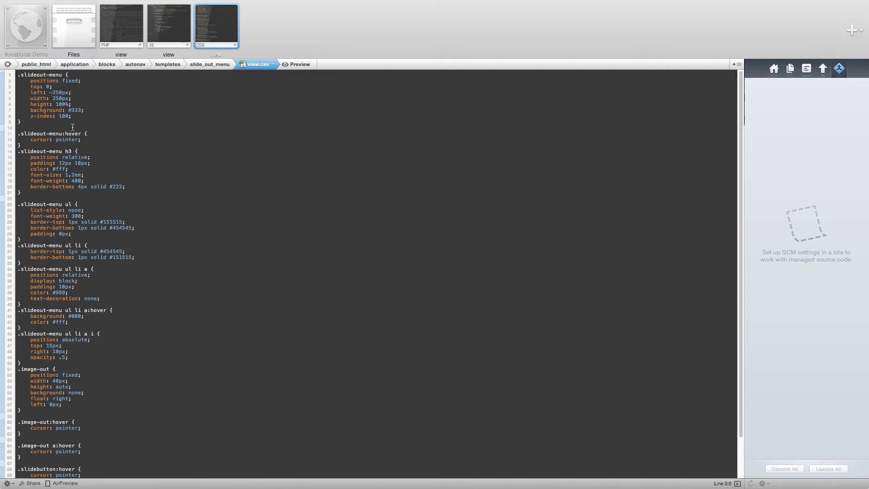
left_click_drag(20, 75, 128, 117)
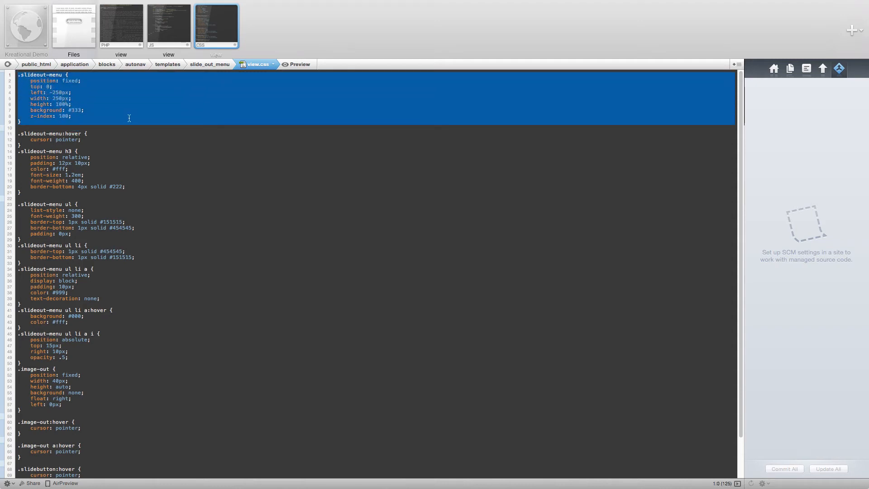
left_click(44, 93)
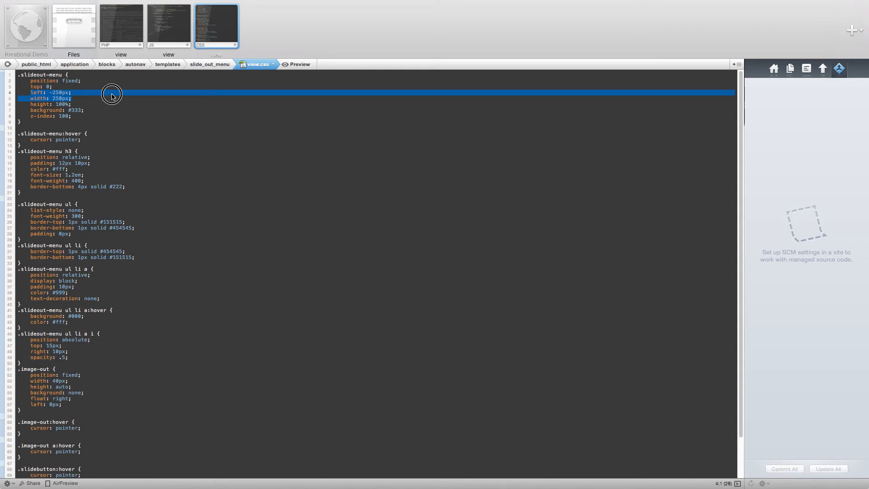
left_click(113, 95)
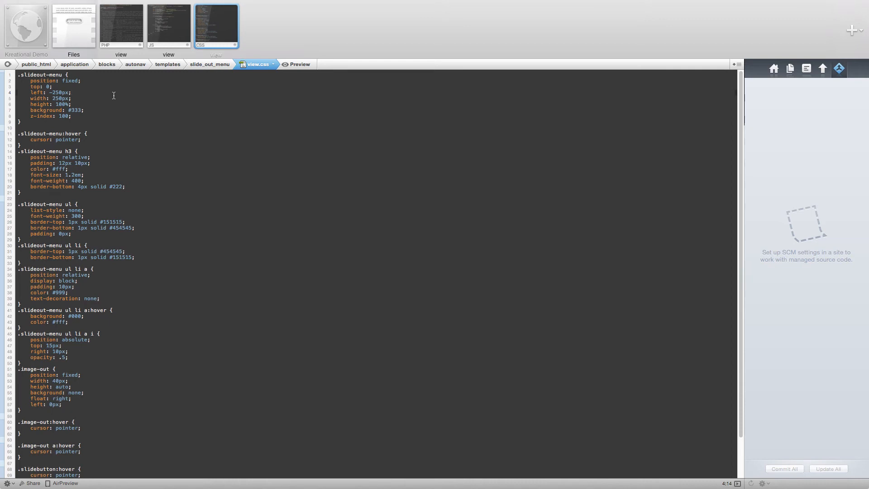
left_click(70, 92)
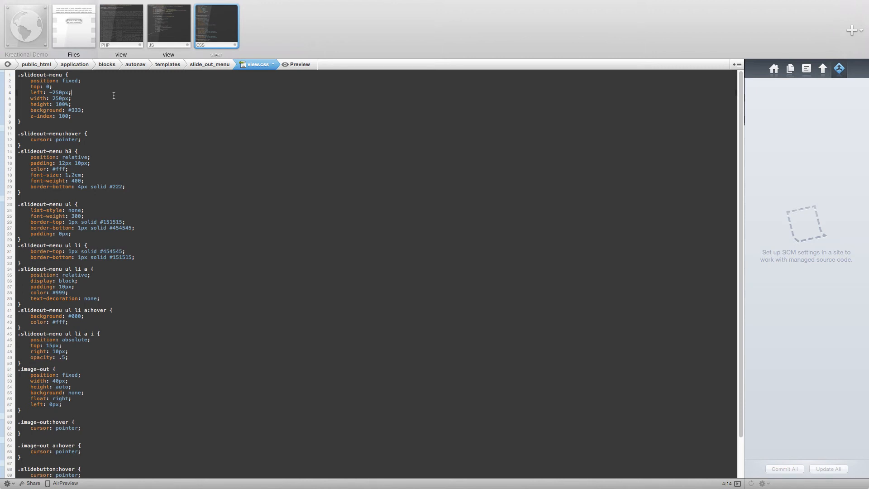
mouse_move(169, 26)
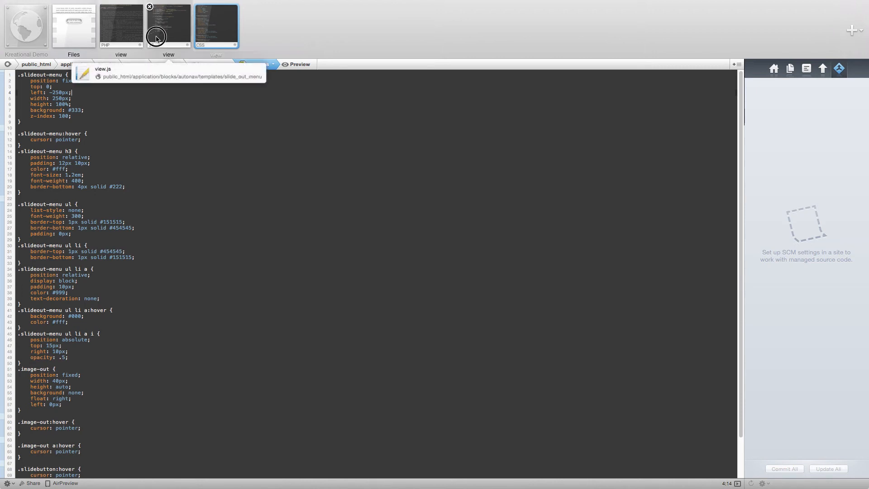
Review the menu variable declarations and outerWidth call in view.js.
left_click(169, 25)
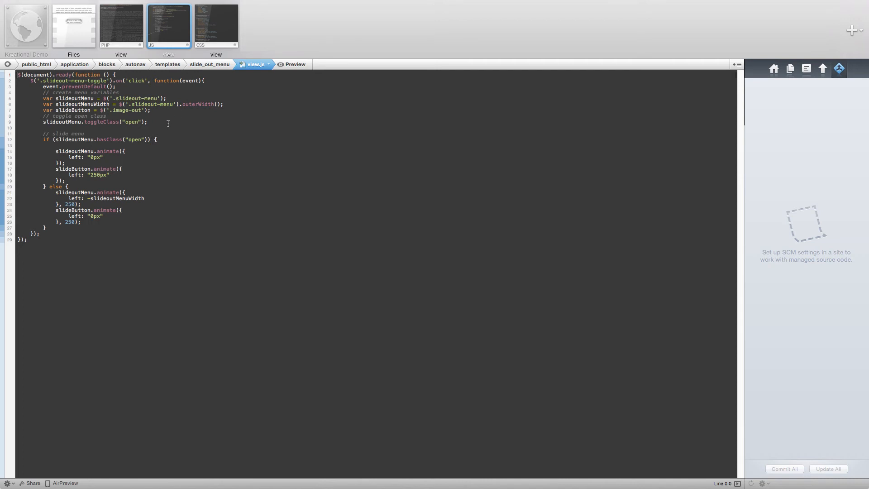
left_click_drag(45, 98, 151, 109)
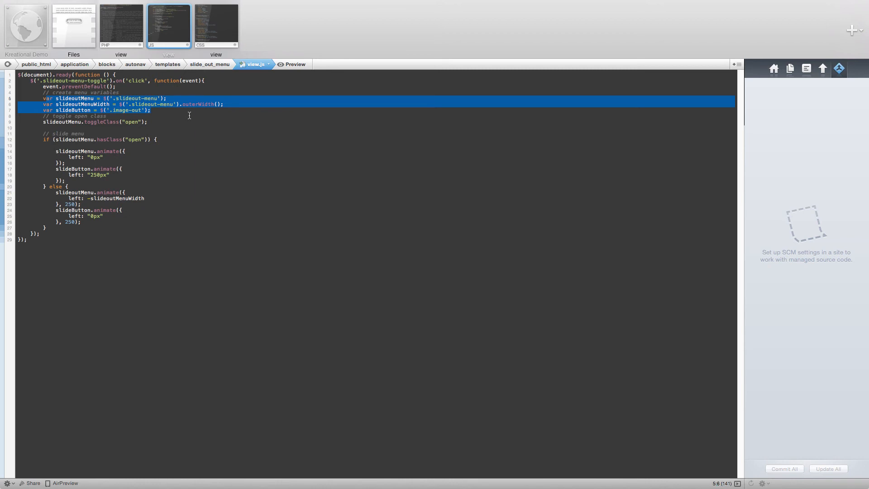
left_click(224, 104)
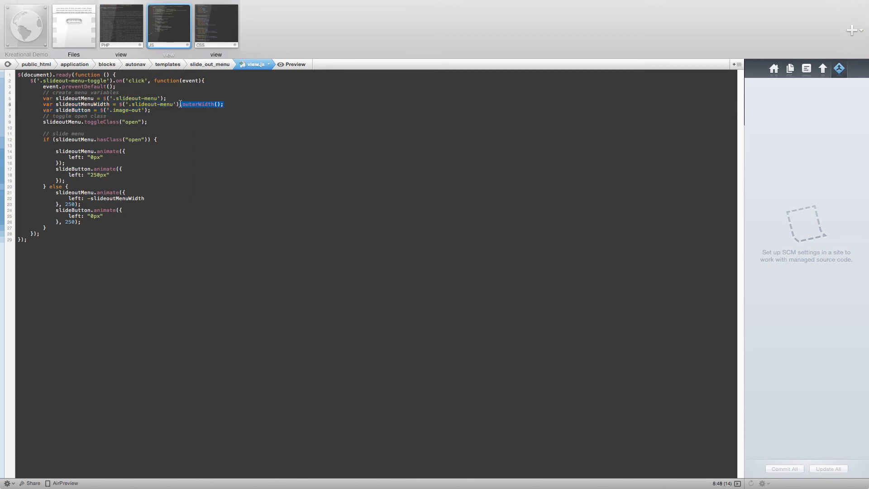
left_click(226, 104)
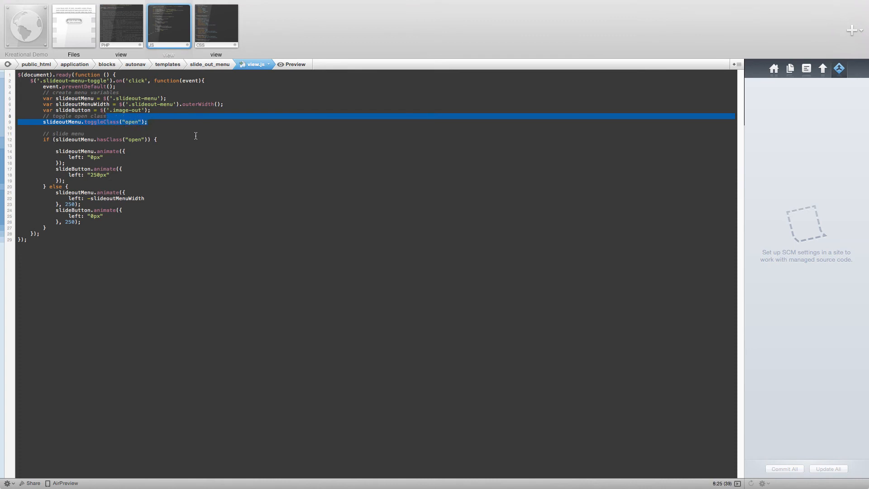
mouse_move(191, 140)
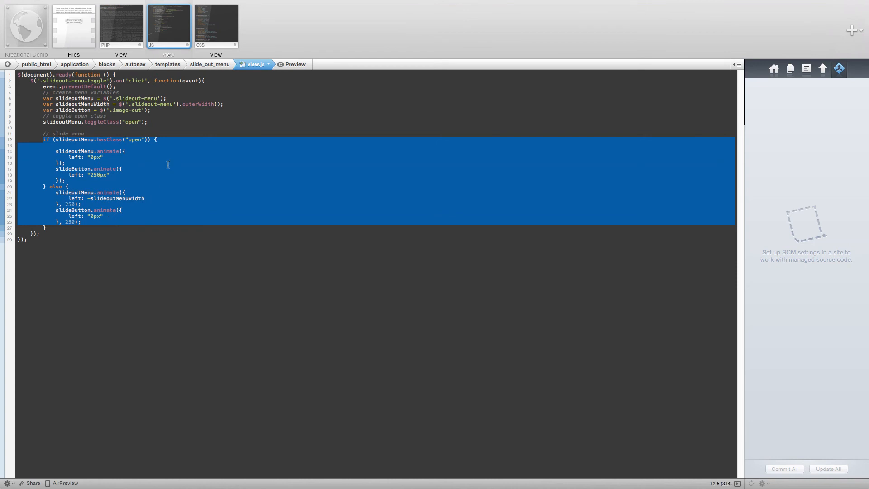
left_click(81, 162)
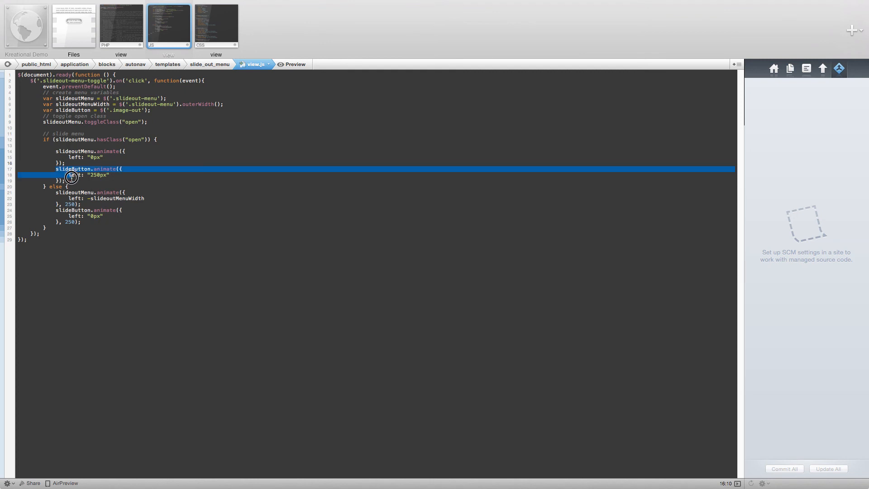
left_click(148, 178)
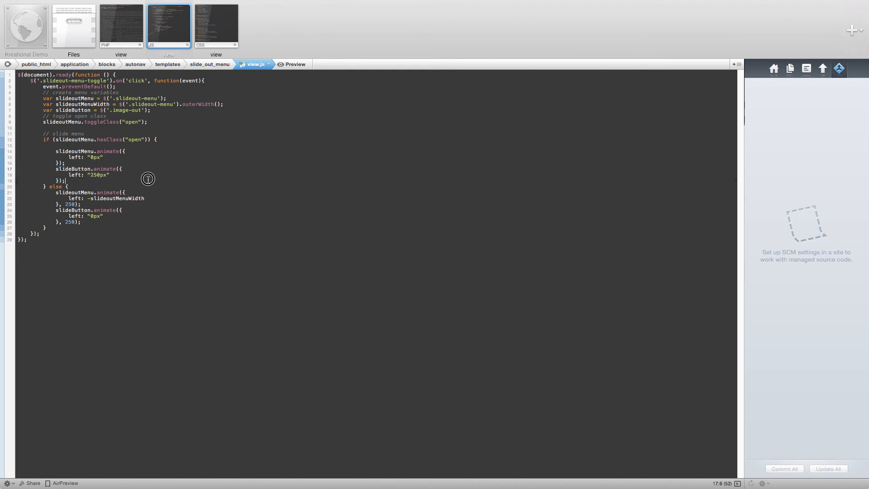